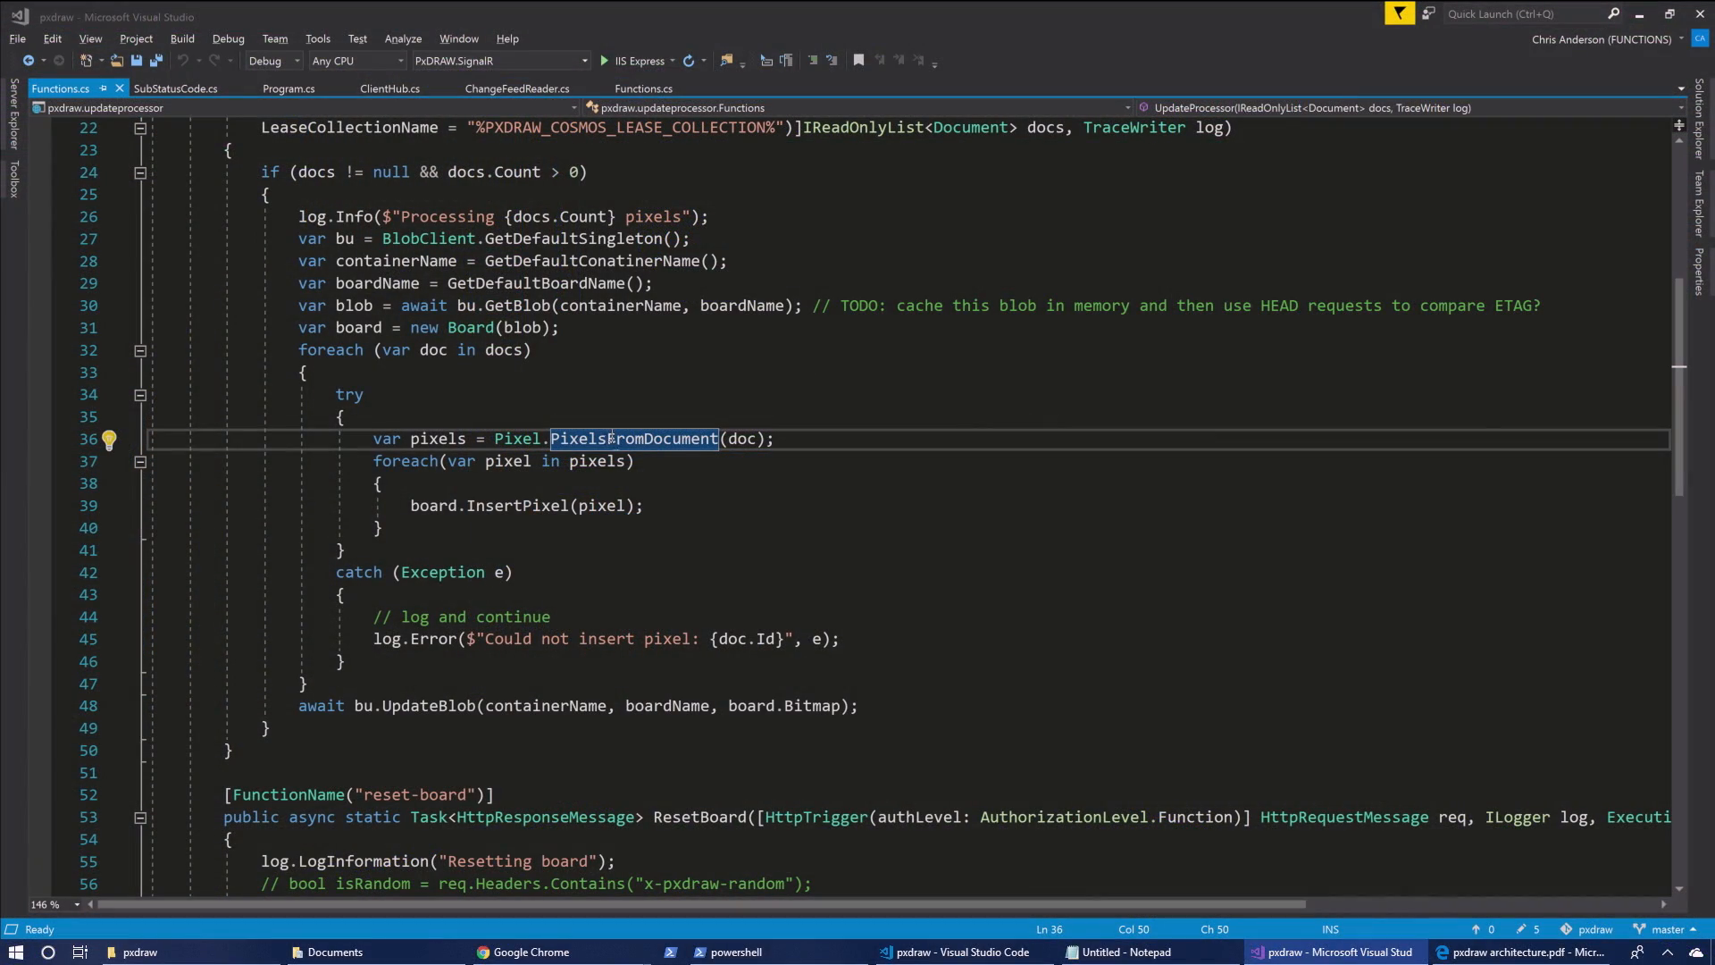
Bring the PxDraw T-shirt board up beside the code and select black as the drawing colour
click(528, 952)
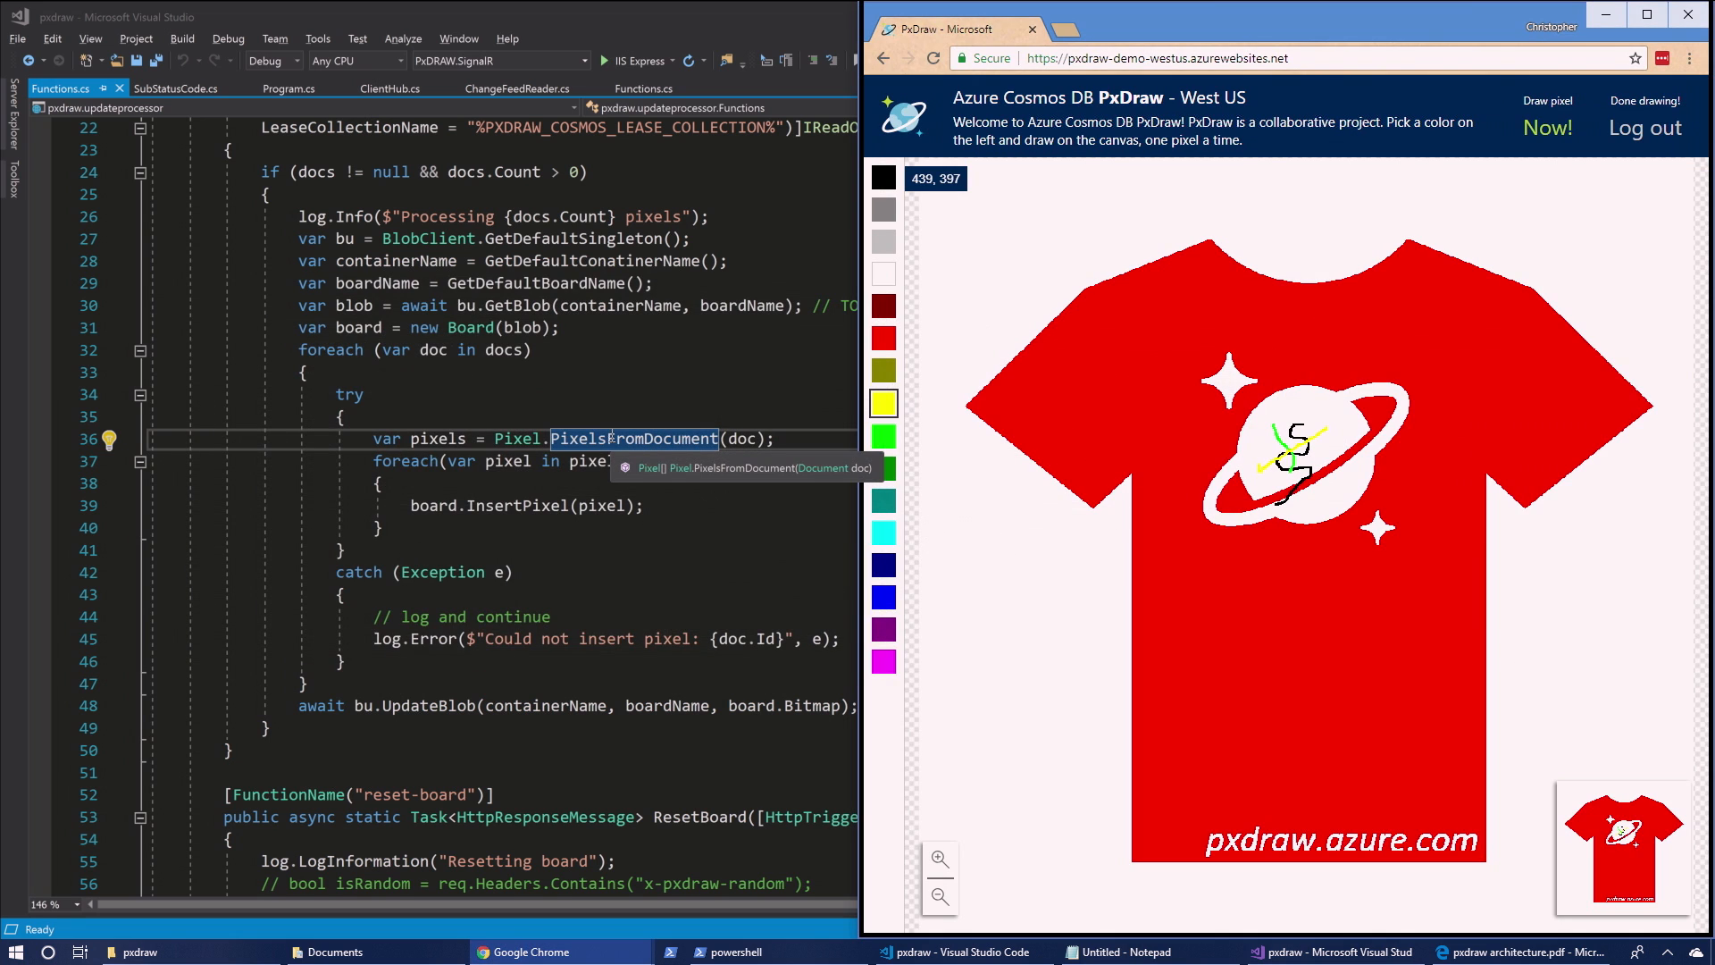
click(884, 176)
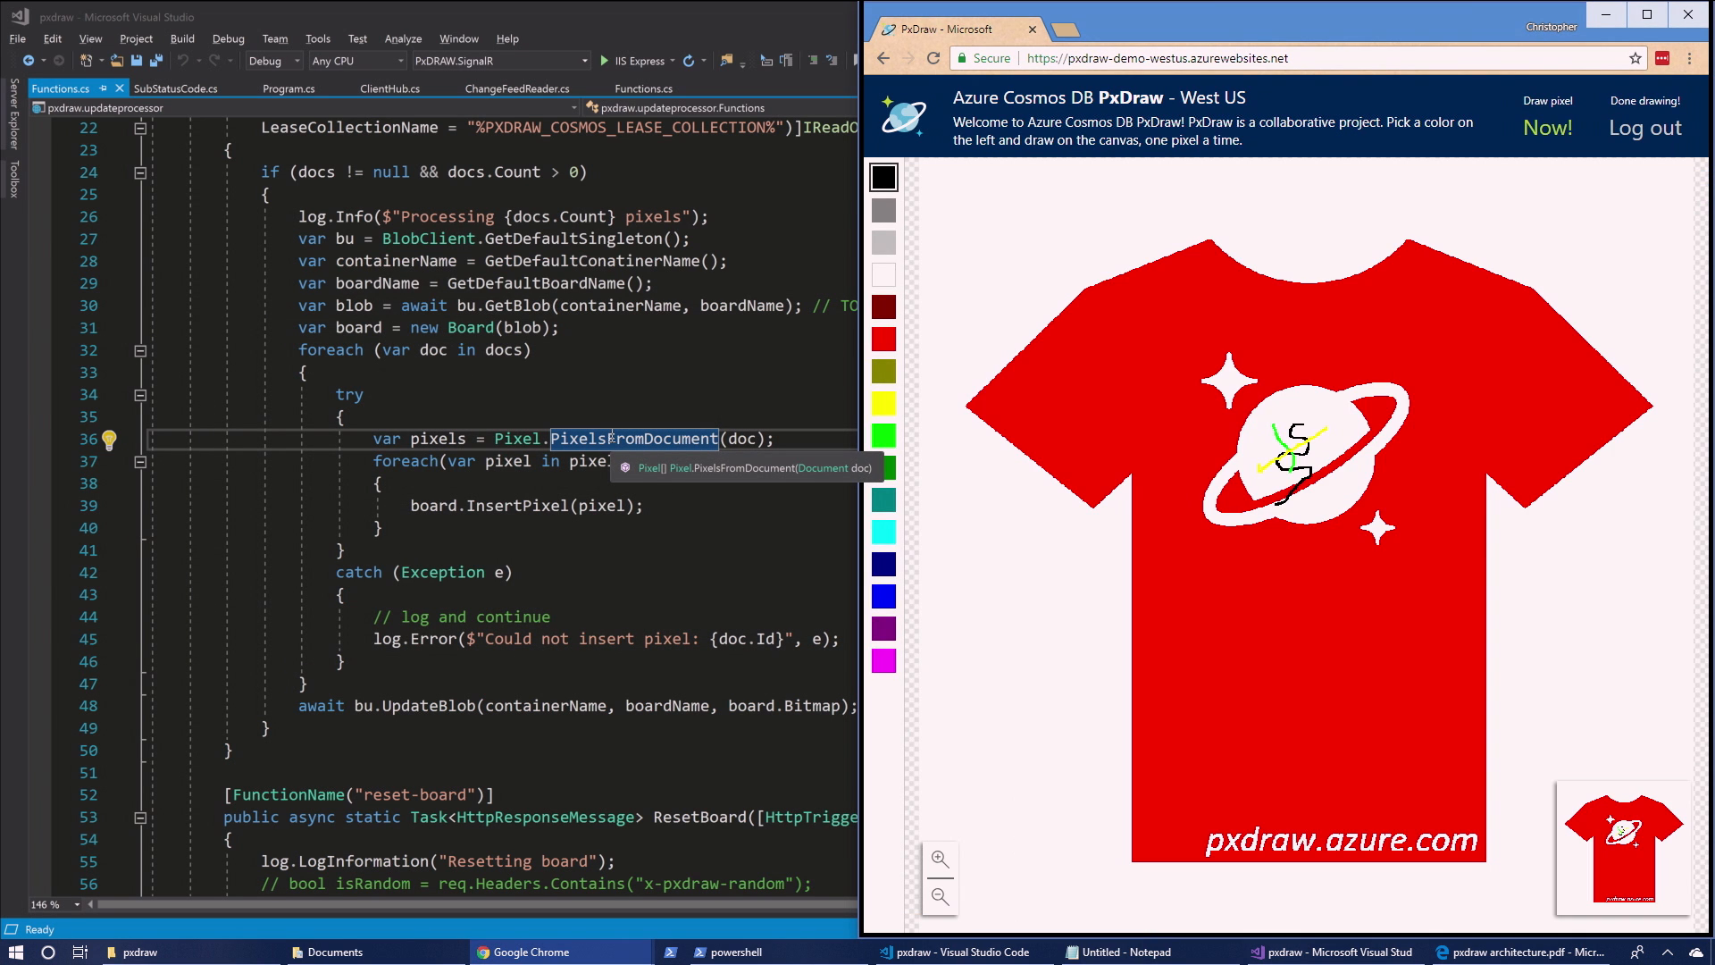